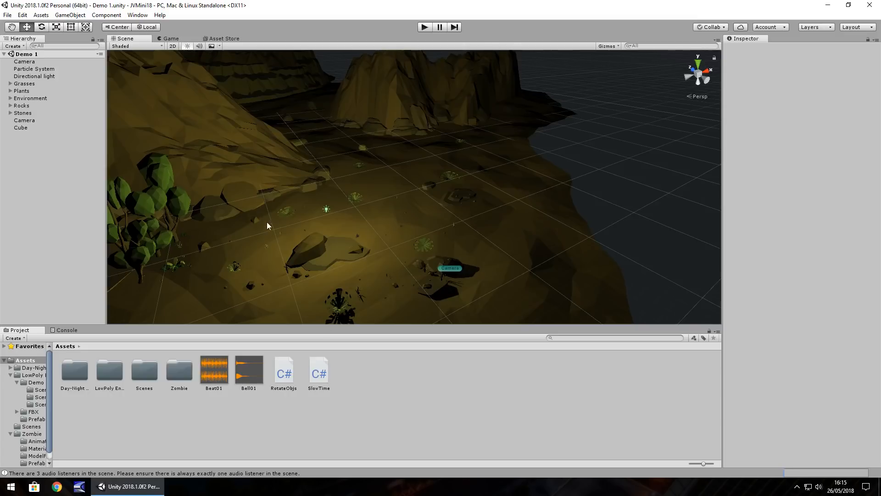
mouse_move(360, 225)
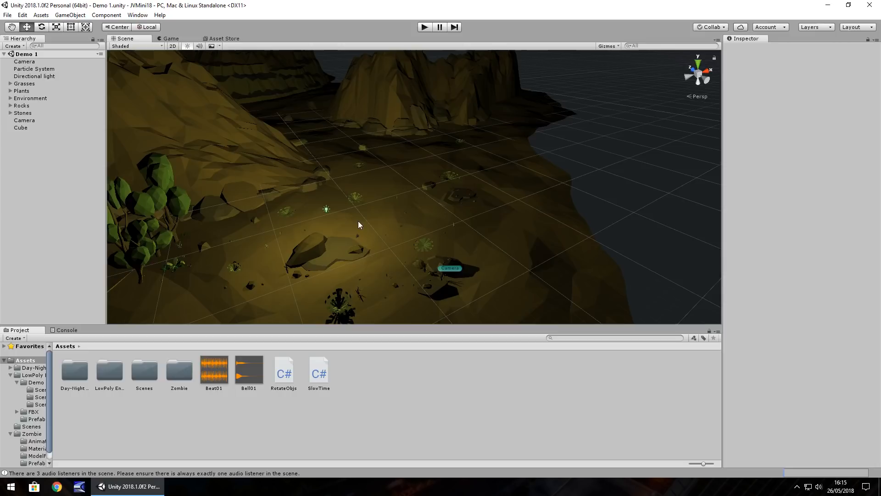
Select the second Camera in the Hierarchy to show its settings and cube-only preview.
left_click(24, 61)
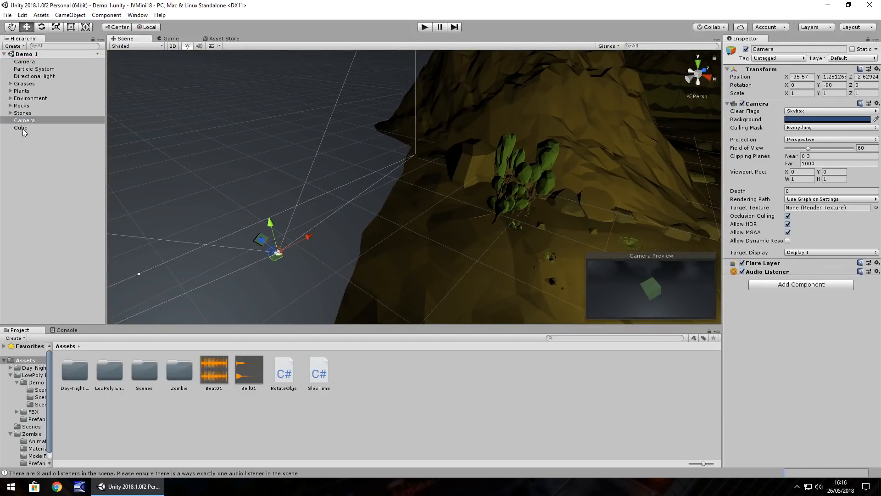
Play the scene with the main Camera, toggle it off to reveal the cube, then stop and reselect it.
left_click(24, 120)
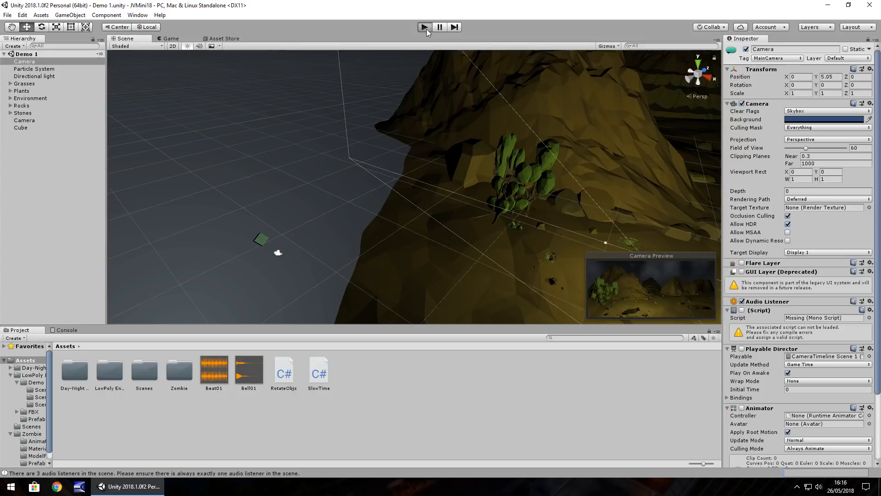
left_click(424, 27)
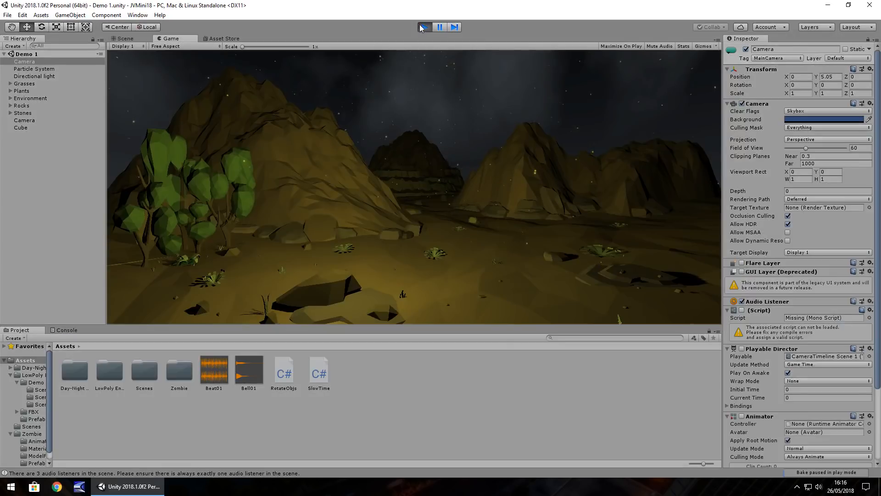
left_click(124, 38)
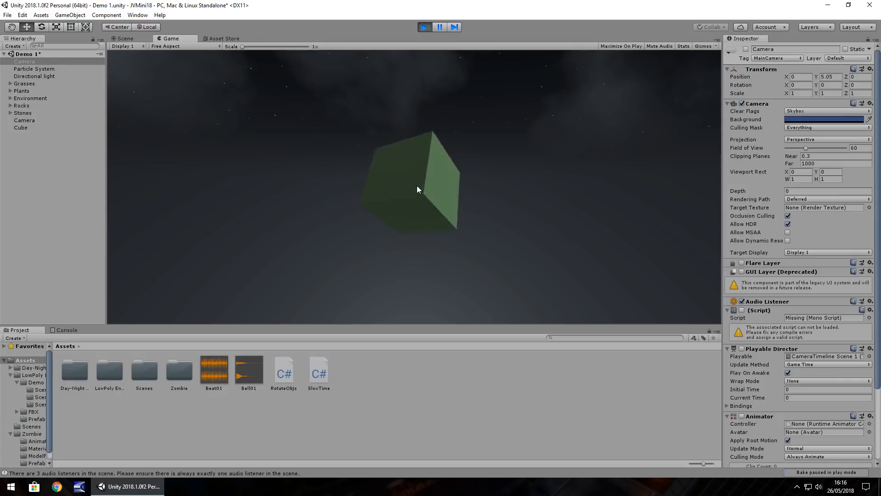
left_click(424, 26)
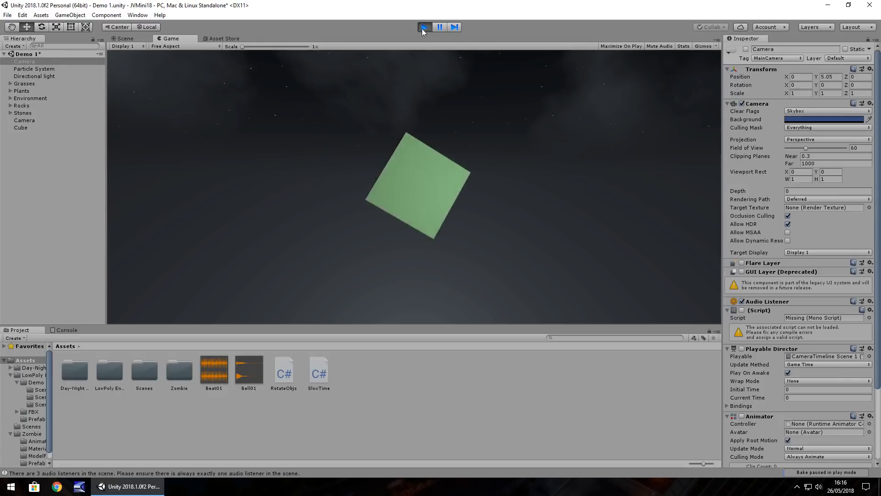
left_click(424, 27)
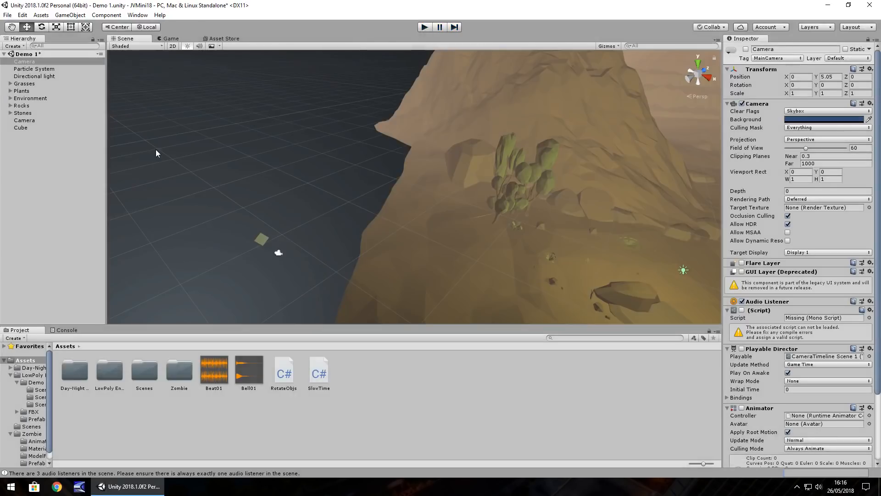
mouse_move(391, 29)
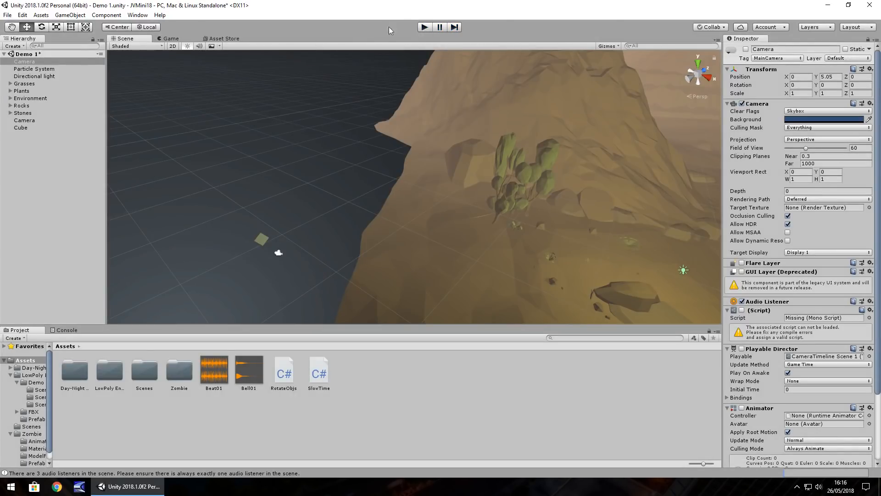
left_click(24, 119)
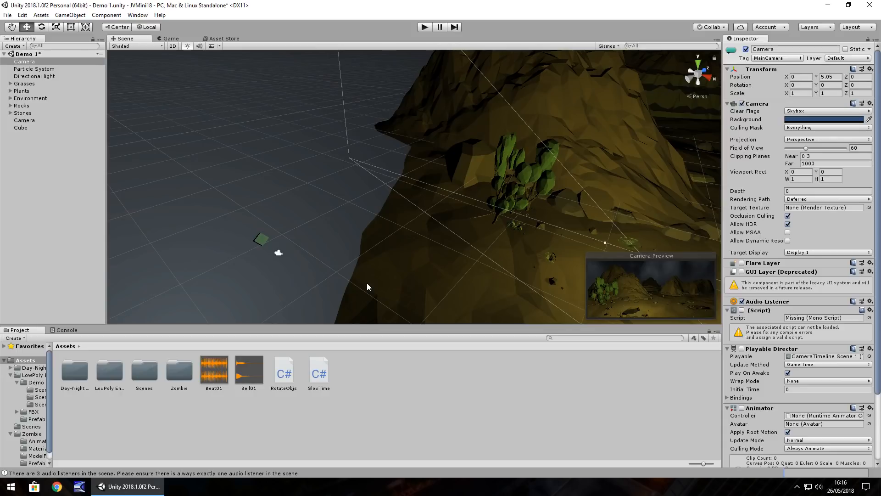
mouse_move(215, 202)
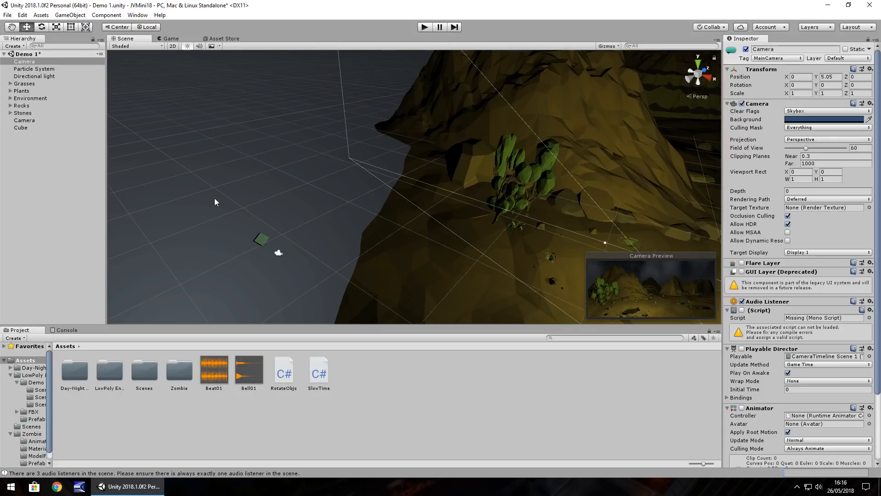
From the cube's Layer dropdown, add a new User Layer 10 named SecondCam.
left_click(21, 128)
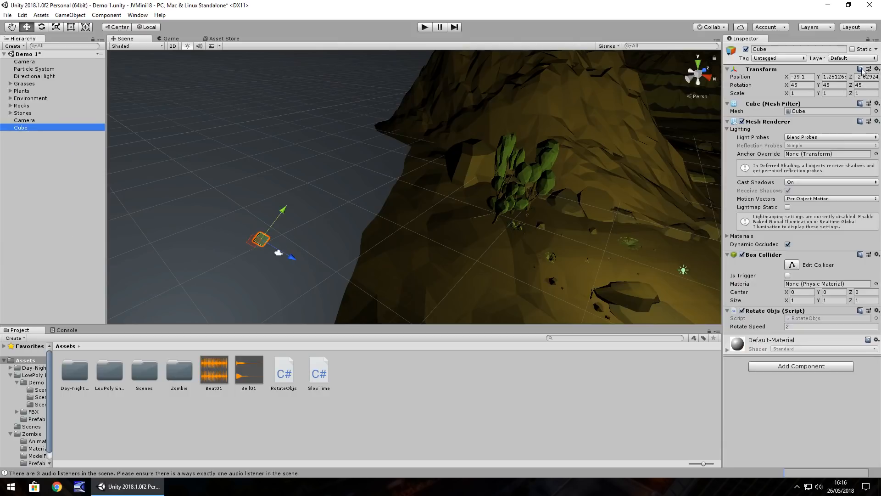
left_click(850, 58)
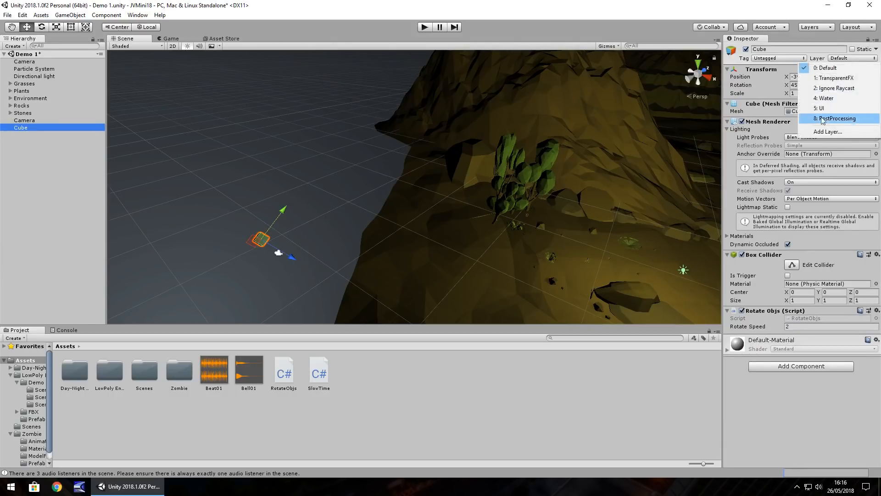
left_click(827, 131)
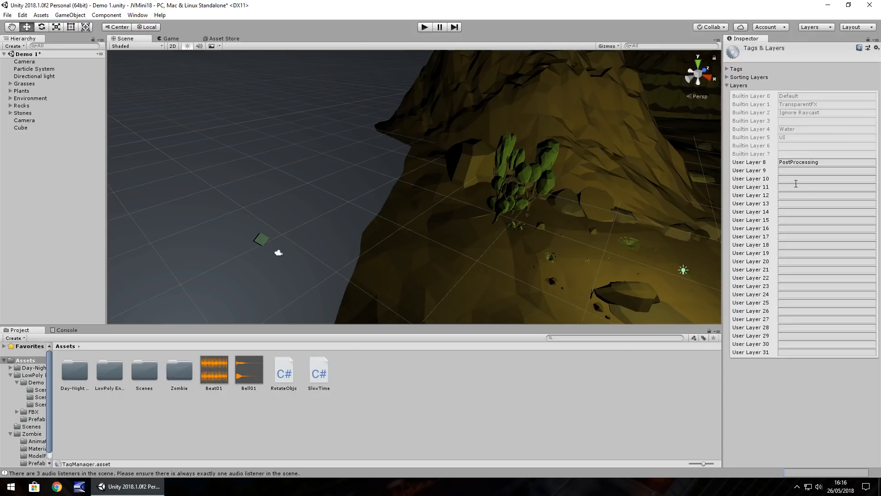
left_click(825, 178)
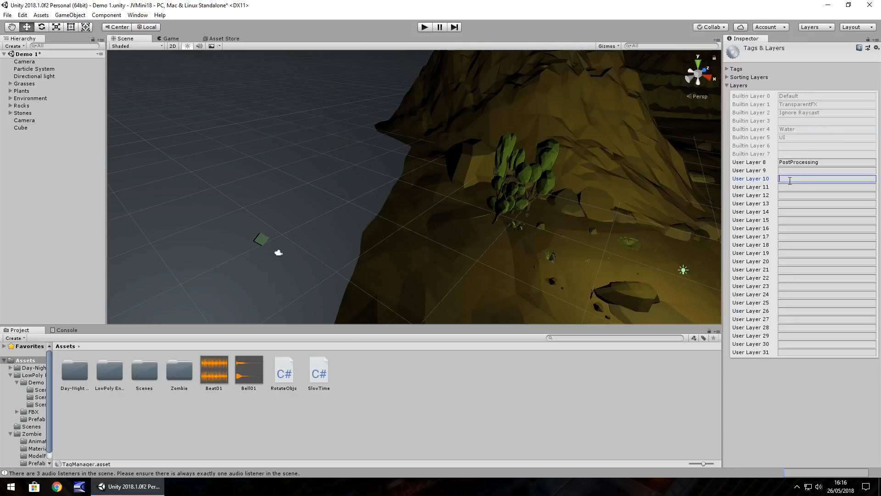
type("SecondC")
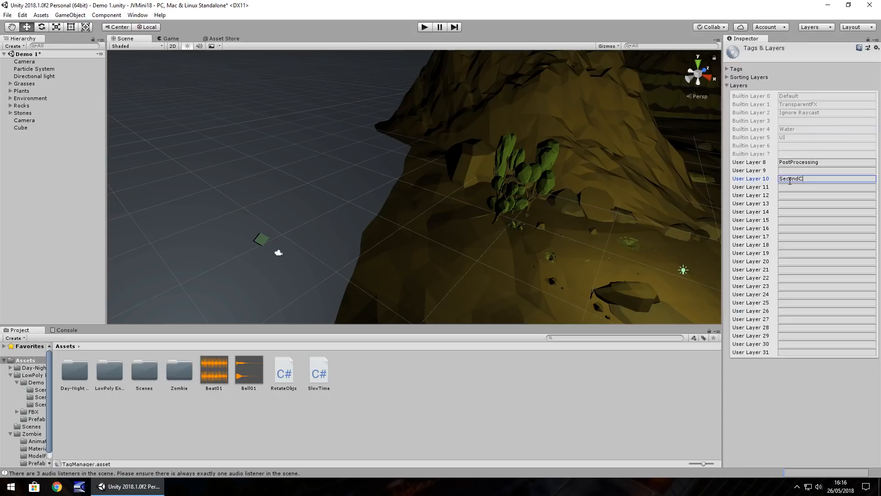
type("am")
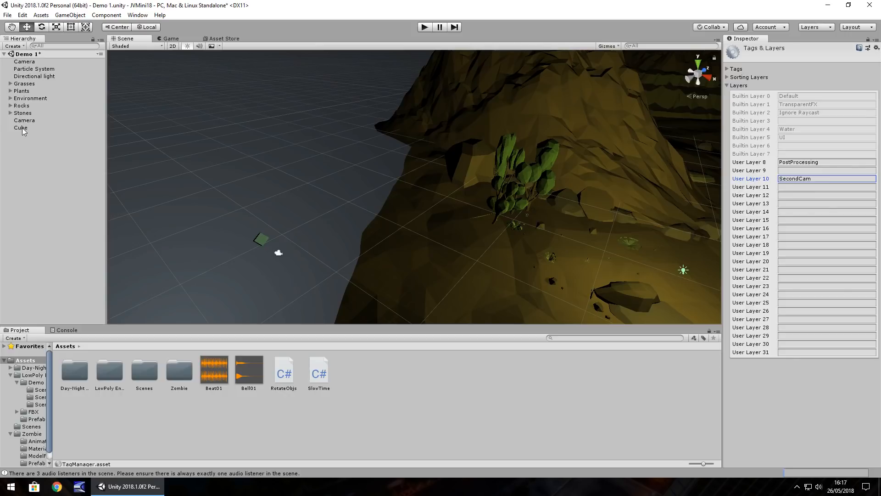
Assign the cube to layer 10: SecondCam and select the second Camera.
left_click(21, 128)
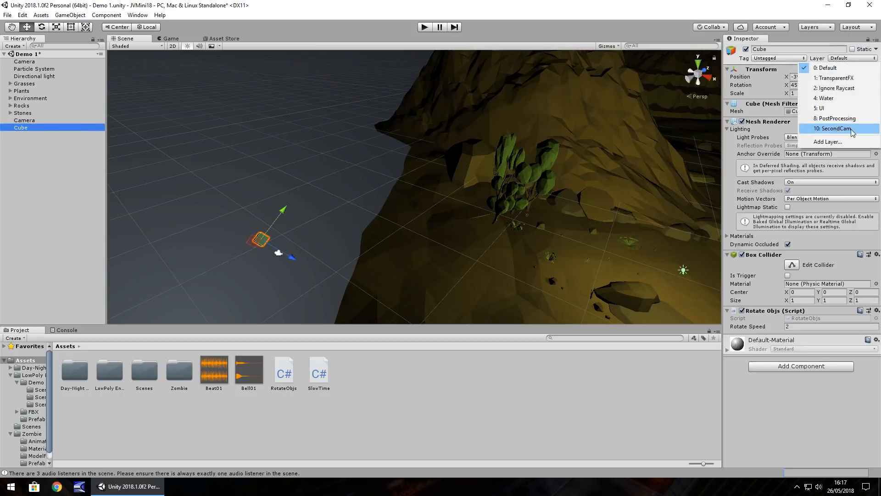
left_click(835, 128)
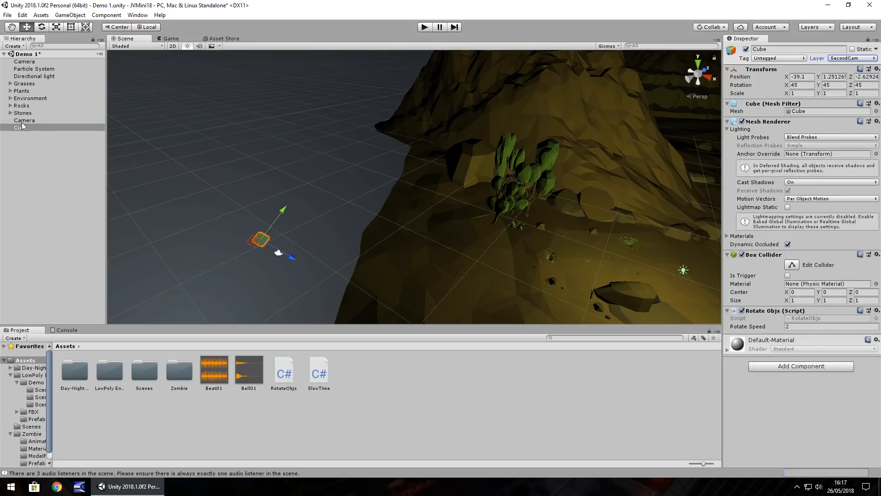
left_click(25, 119)
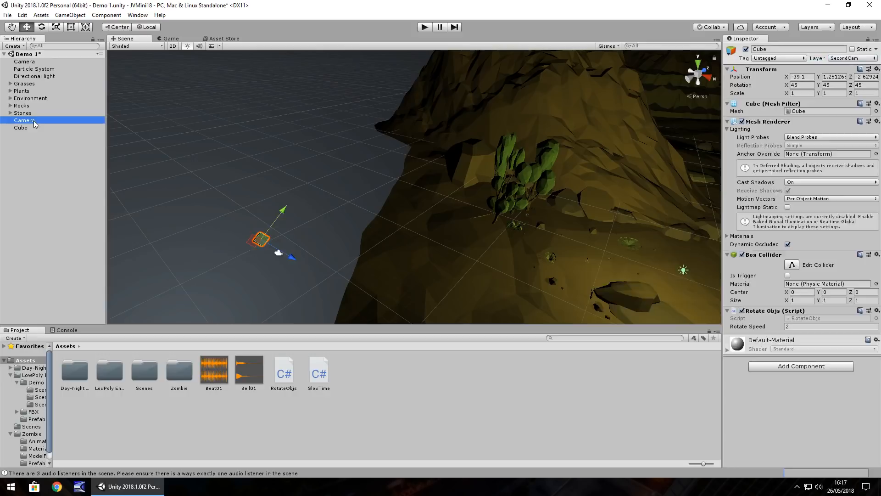
Set the second camera's Culling Mask to Nothing then only SecondCam, and reselect the cube.
left_click(24, 120)
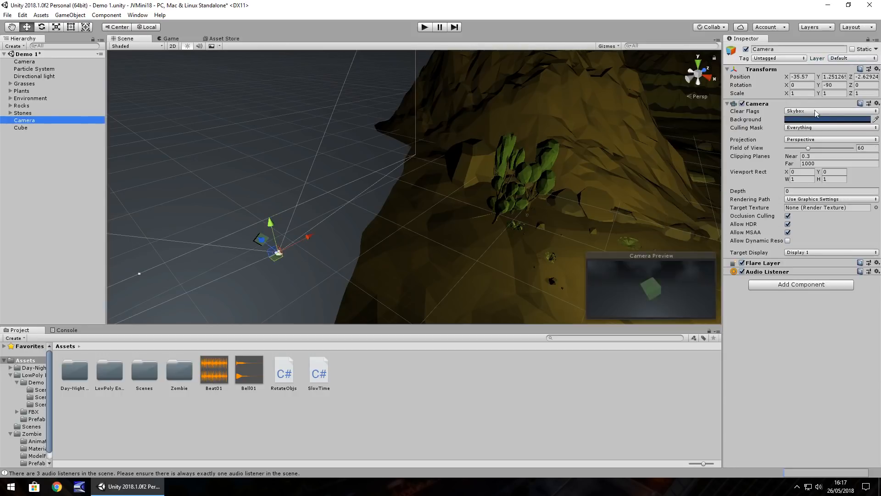
left_click(830, 111)
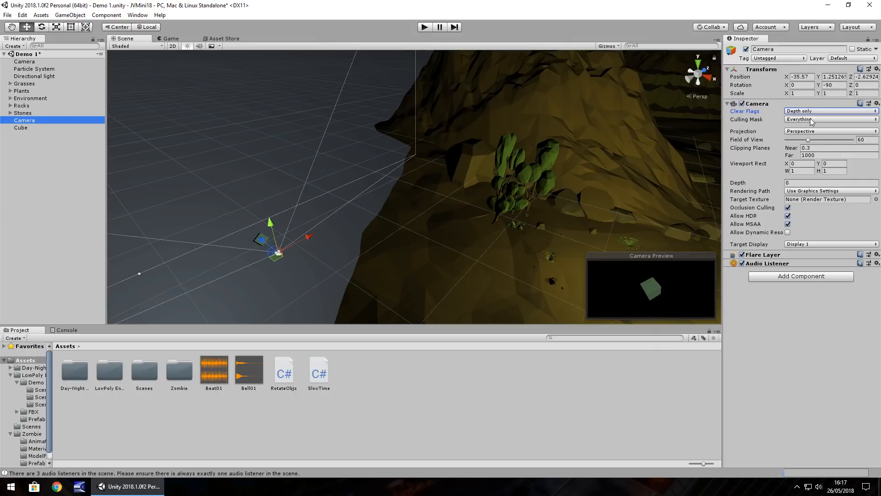
left_click(829, 120)
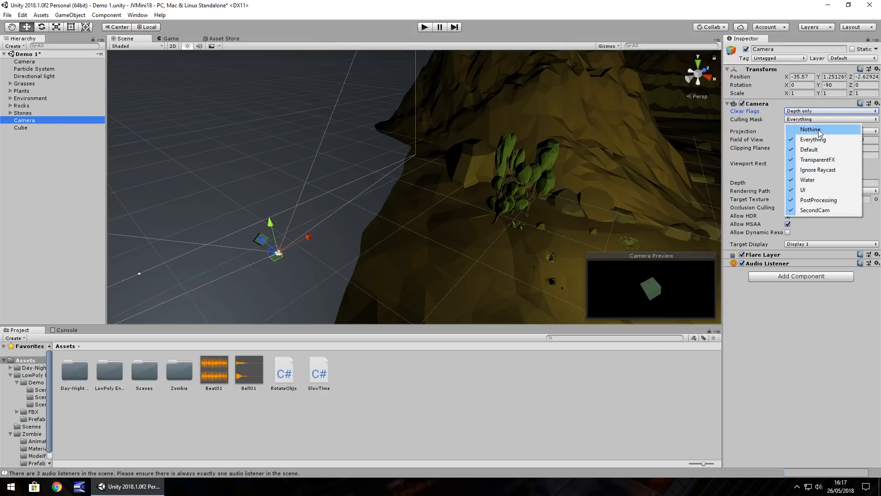
left_click(811, 129)
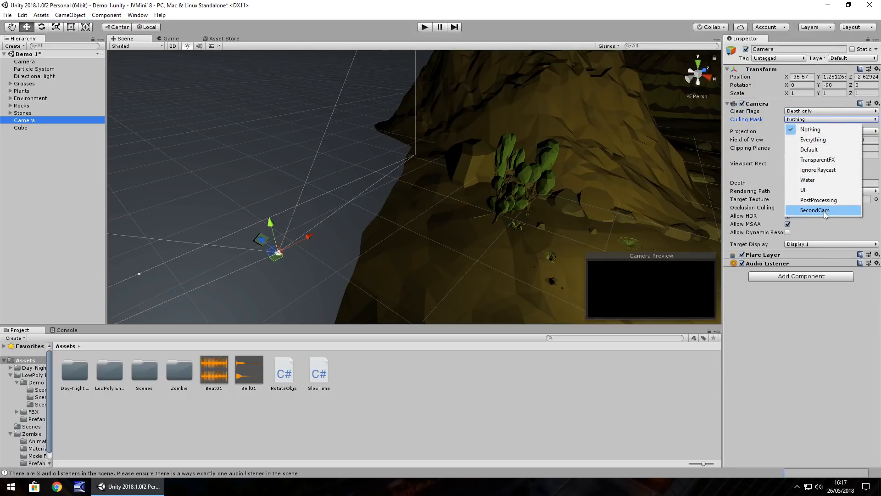
left_click(814, 209)
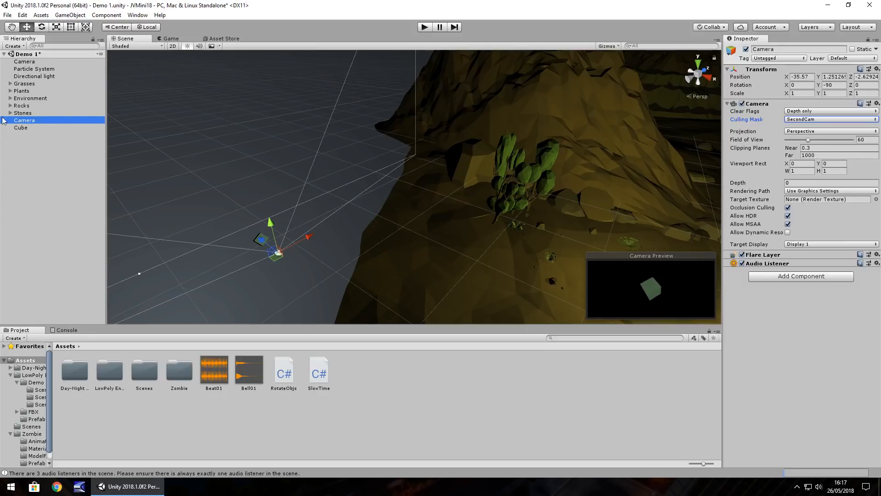
left_click(21, 128)
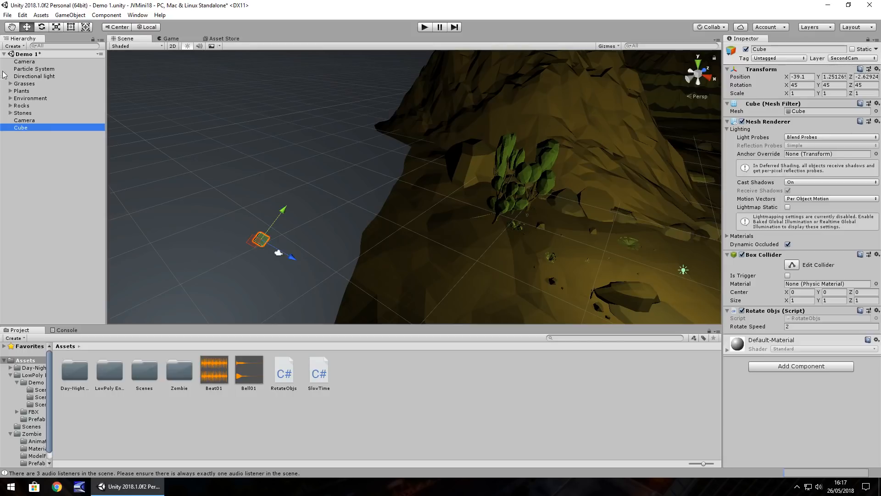
Untick SecondCam in the main camera's Culling Mask.
left_click(25, 61)
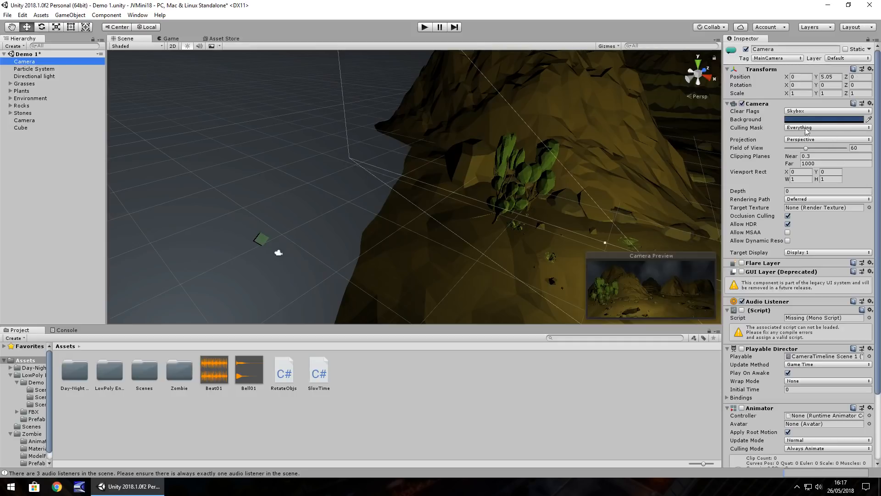
left_click(826, 128)
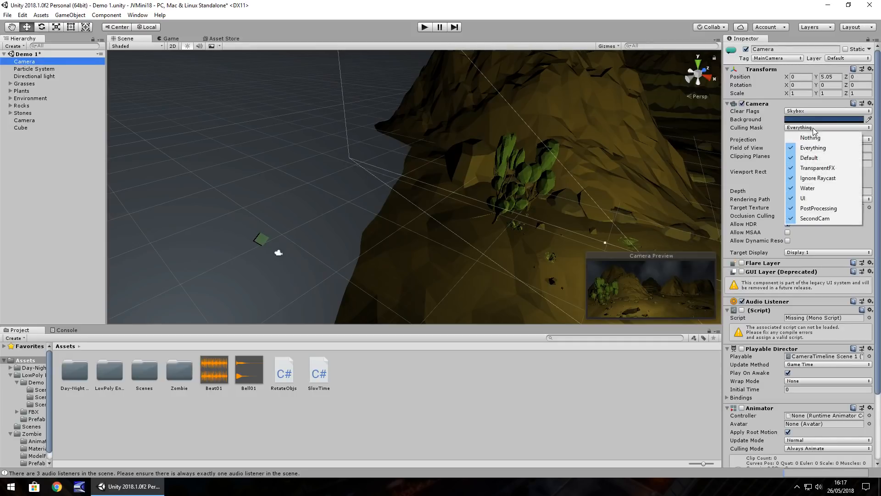
mouse_move(831, 218)
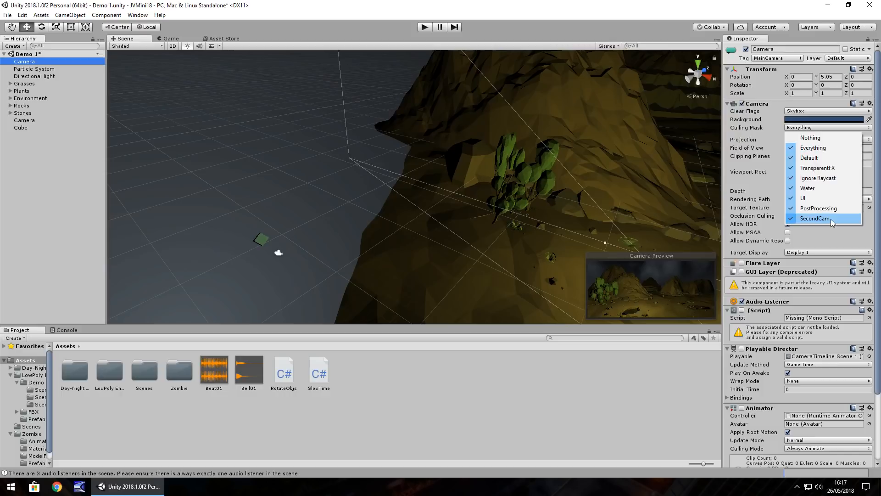
left_click(814, 219)
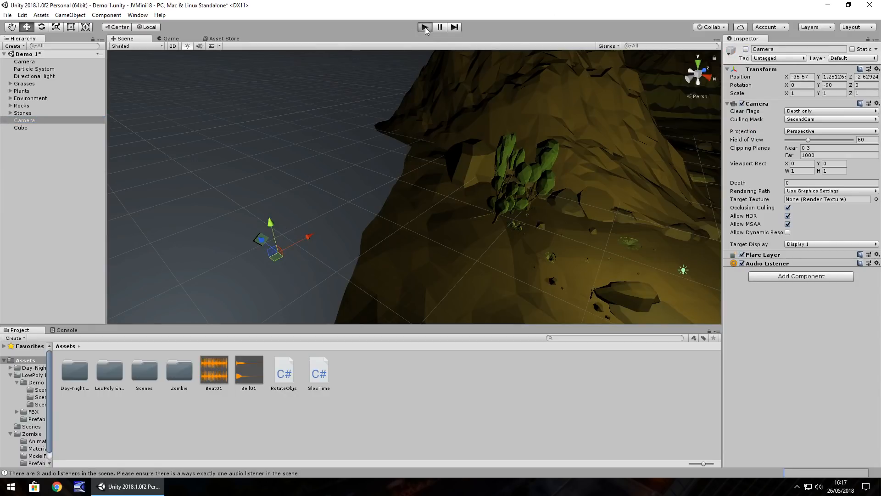
left_click(424, 27)
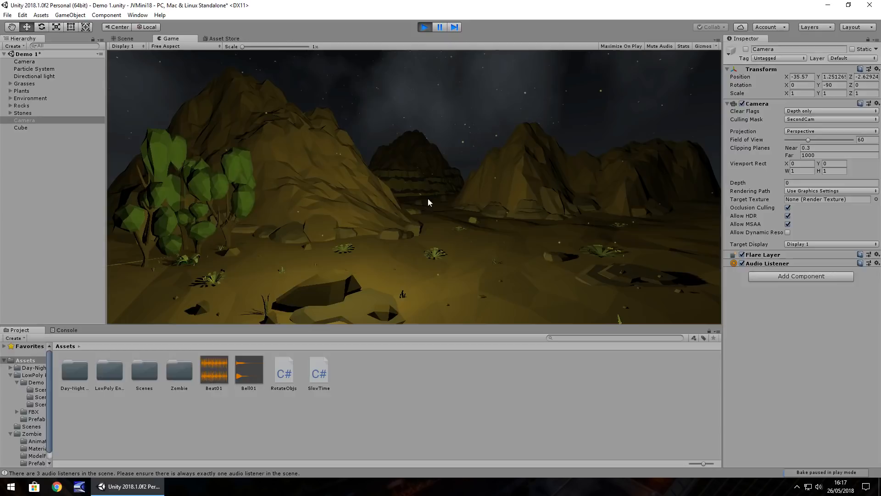
left_click(24, 119)
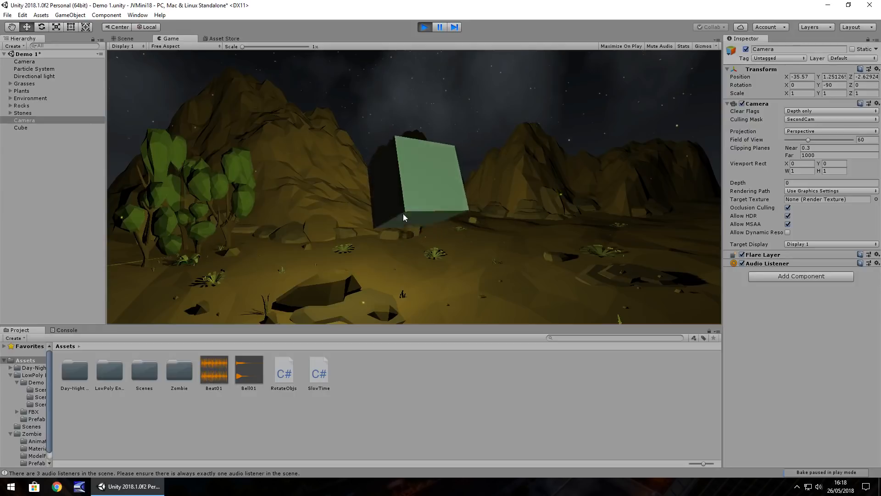
left_click(124, 38)
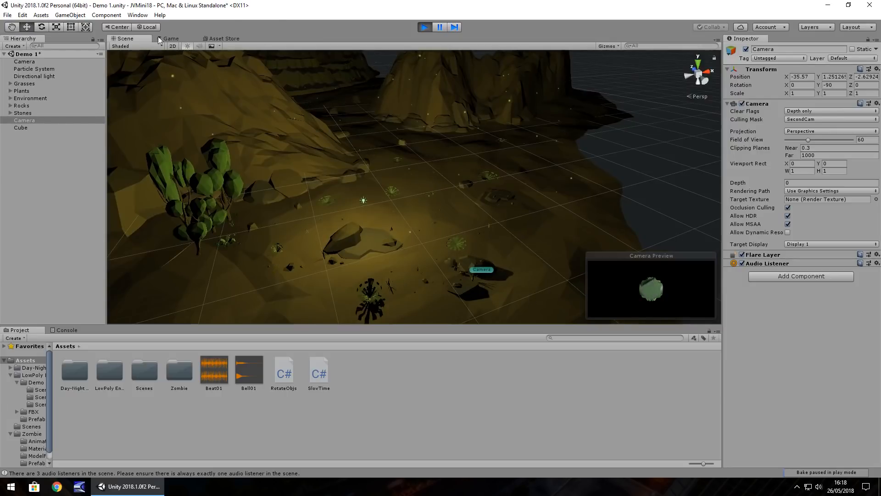
left_click(171, 39)
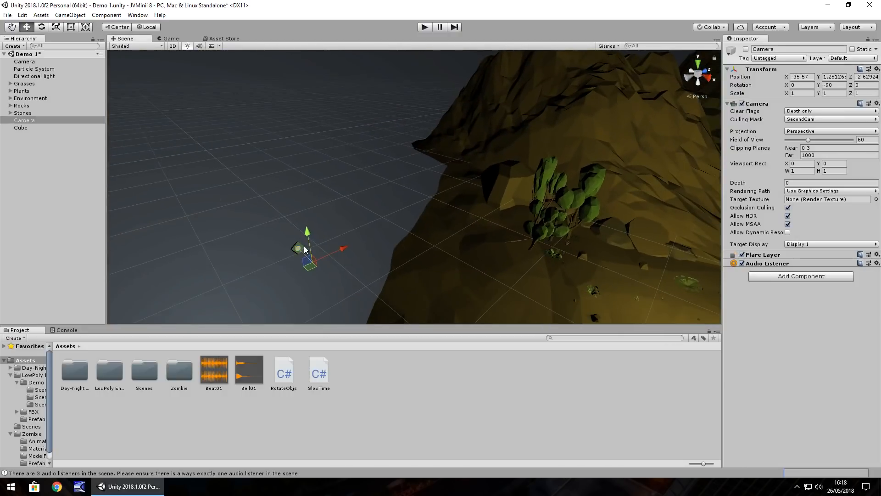
Create a Sphere, drag it aside along X and set its Scale to 3.
left_click(24, 120)
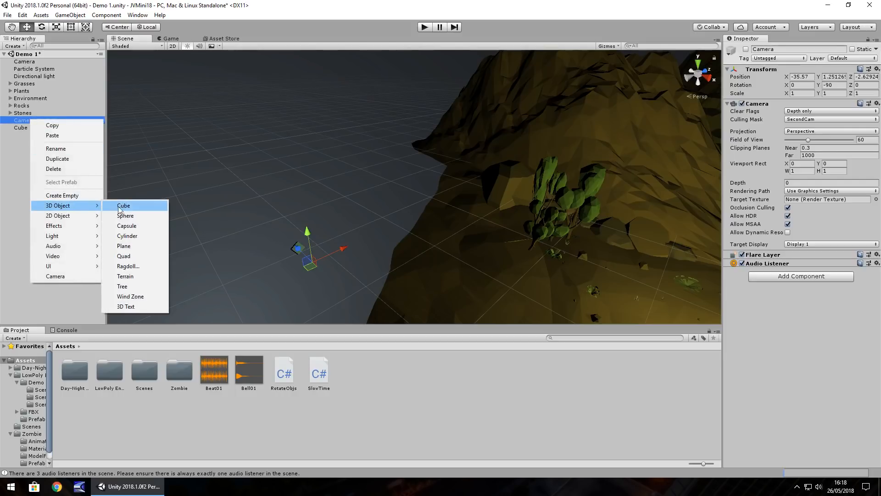
left_click(125, 215)
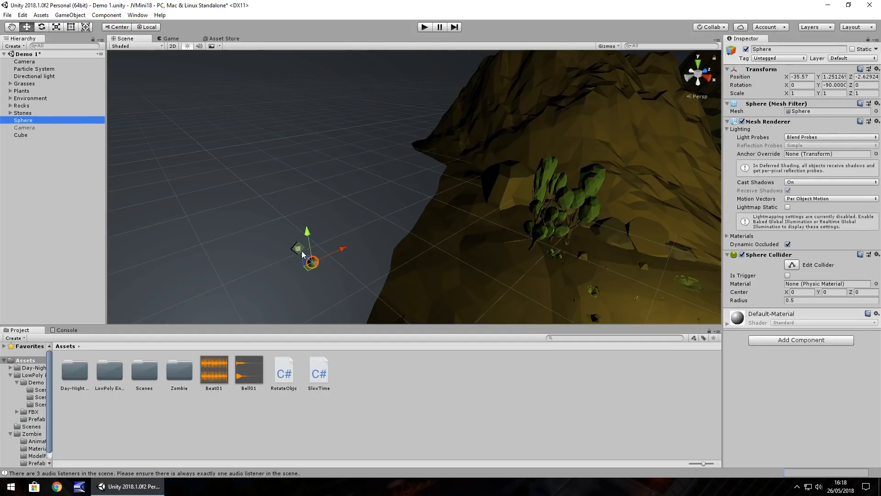
left_click_drag(309, 253, 281, 234)
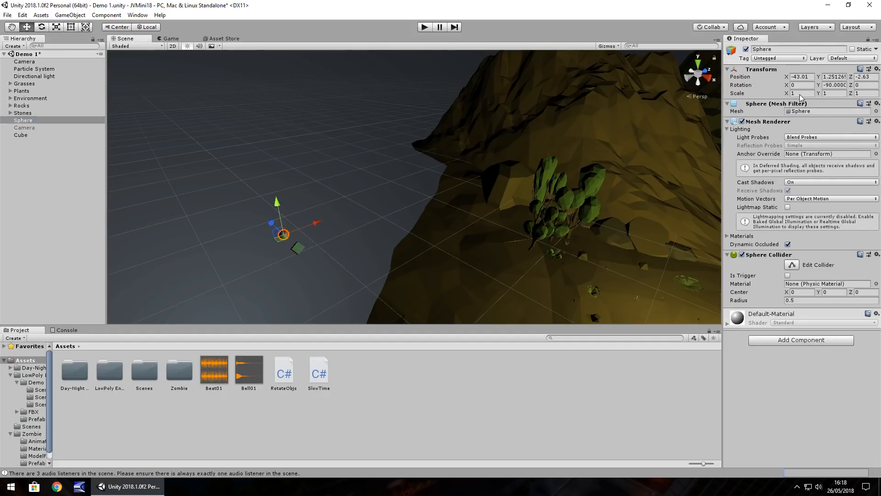
type("3")
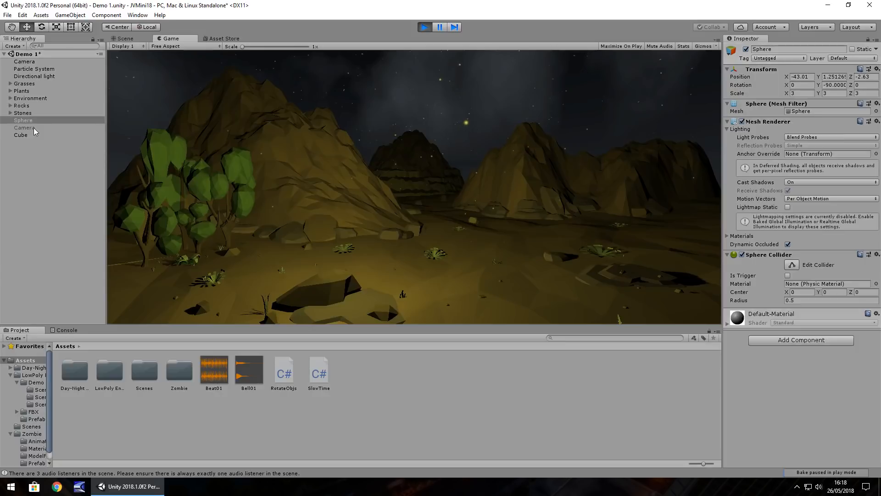
Select the Camera during playback and stop Play mode.
left_click(25, 127)
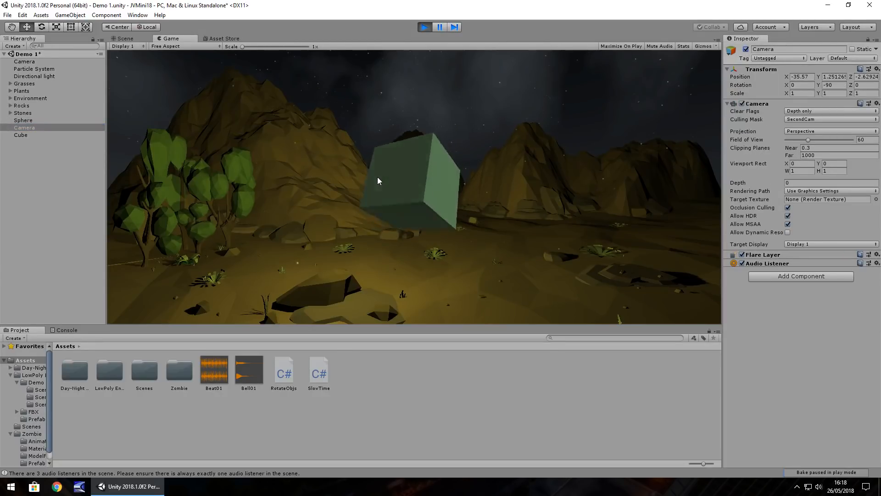
left_click(124, 39)
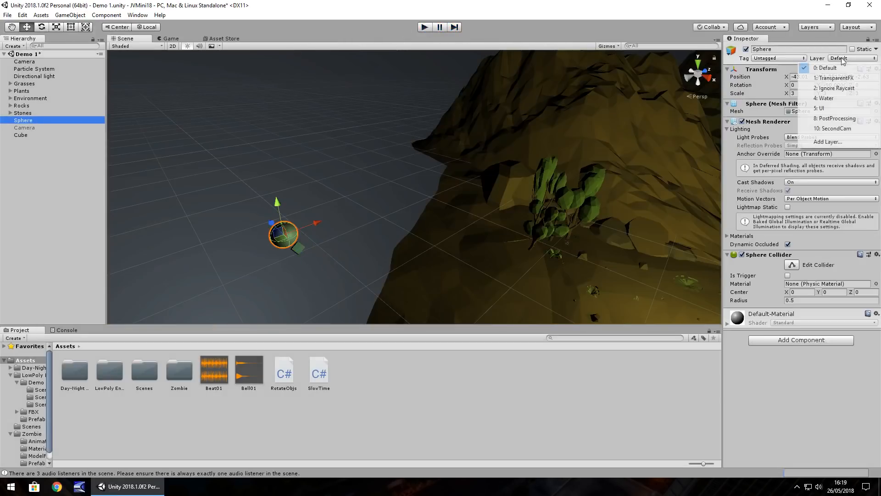
Set the sphere's layer to SecondCam, play to see it beside the cube, then stop.
left_click(831, 129)
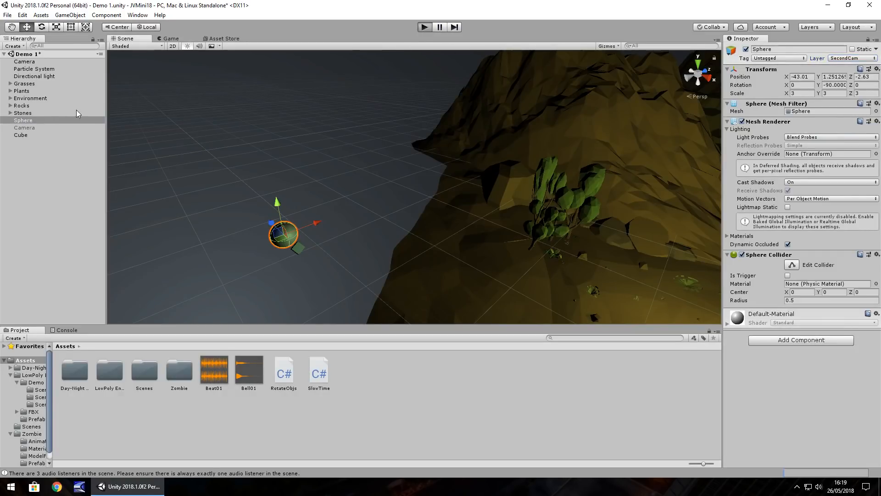
left_click(424, 27)
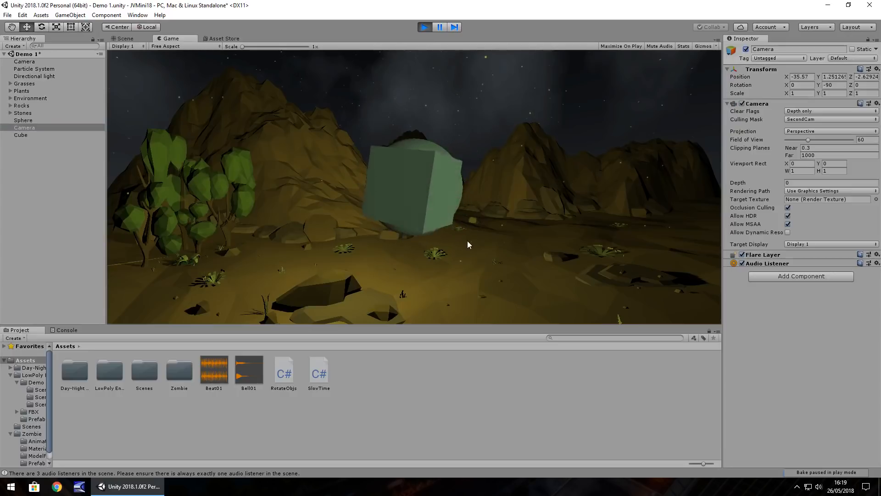
left_click(440, 26)
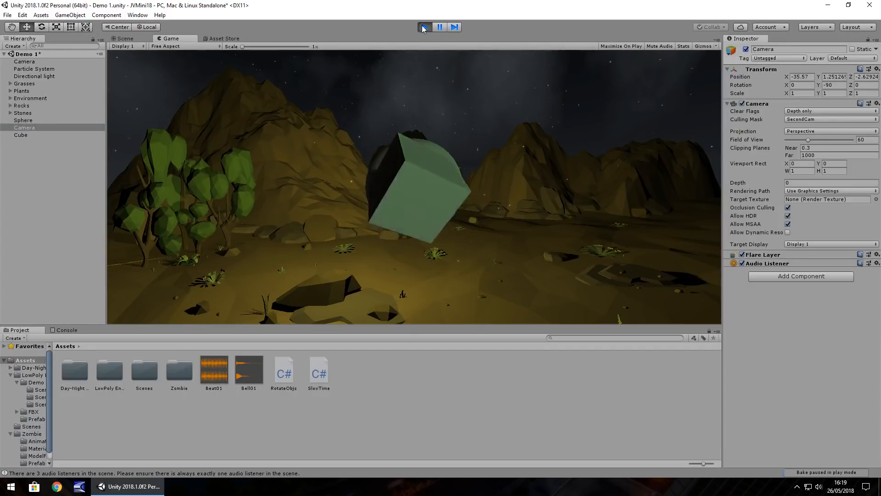
left_click(123, 39)
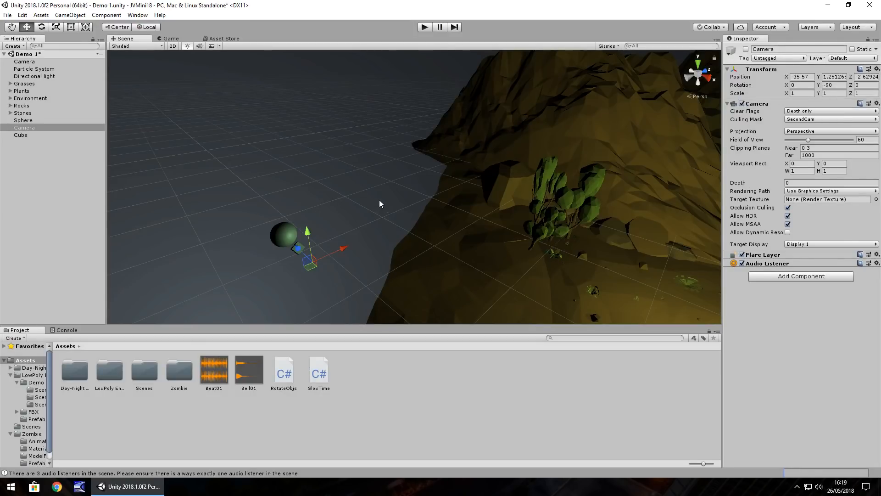
mouse_move(410, 190)
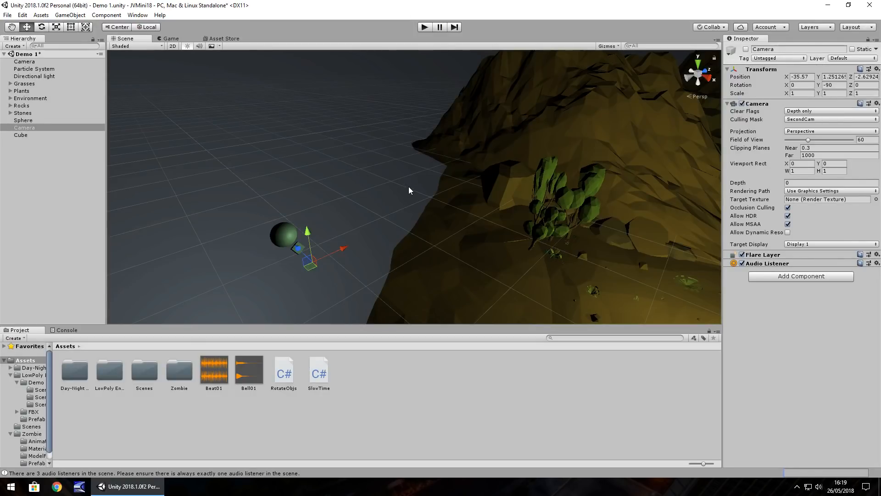